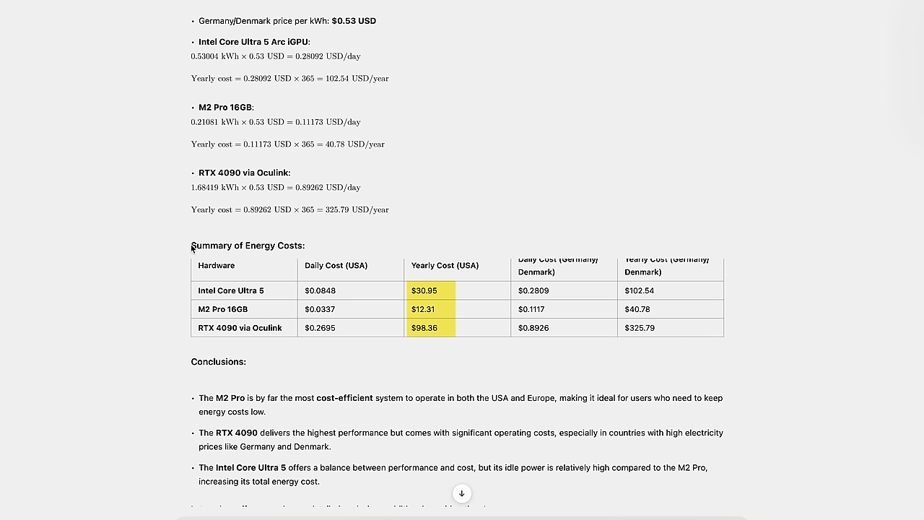
mouse_move(456, 363)
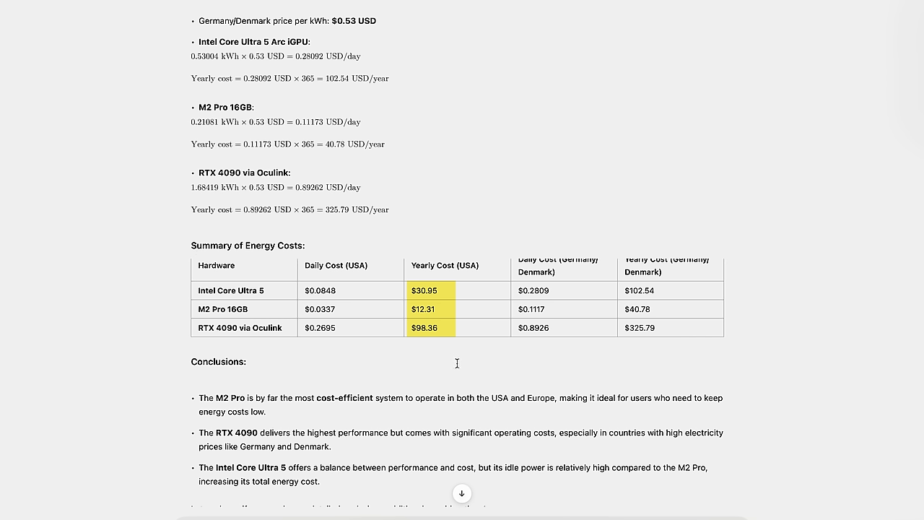